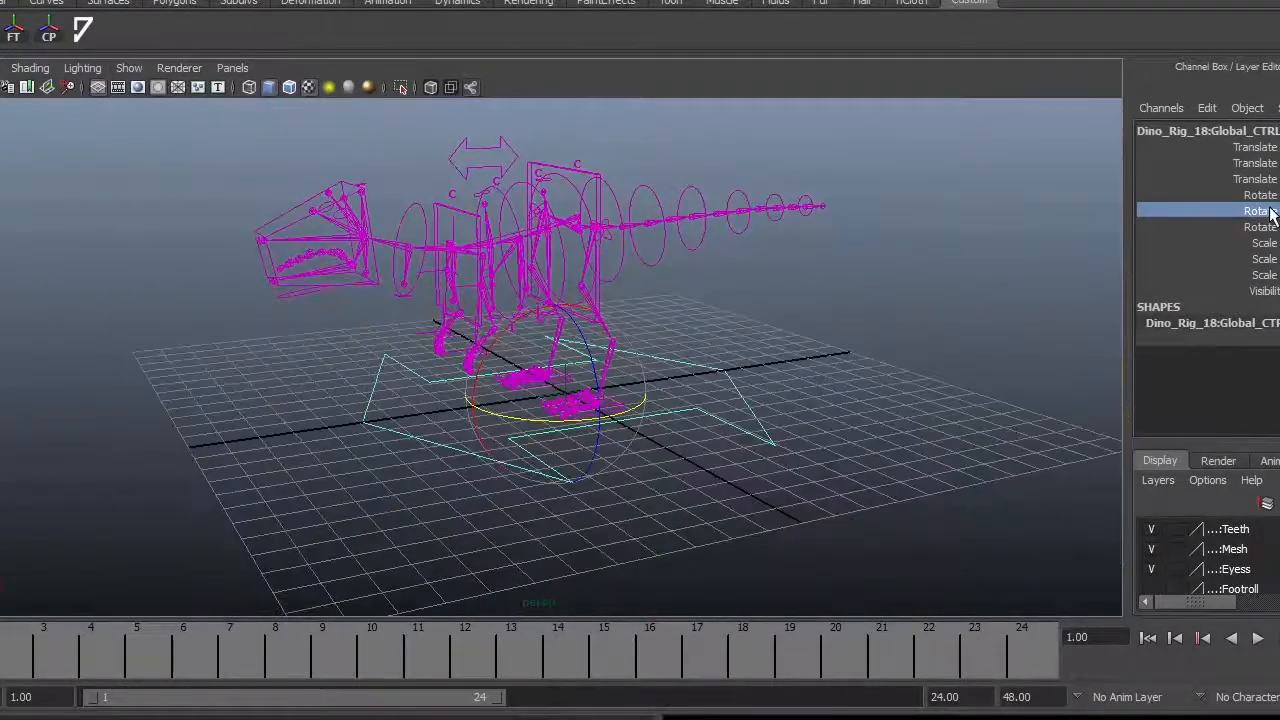
Rotate Global_CTRL to turn the whole T-rex rig around
click(128, 68)
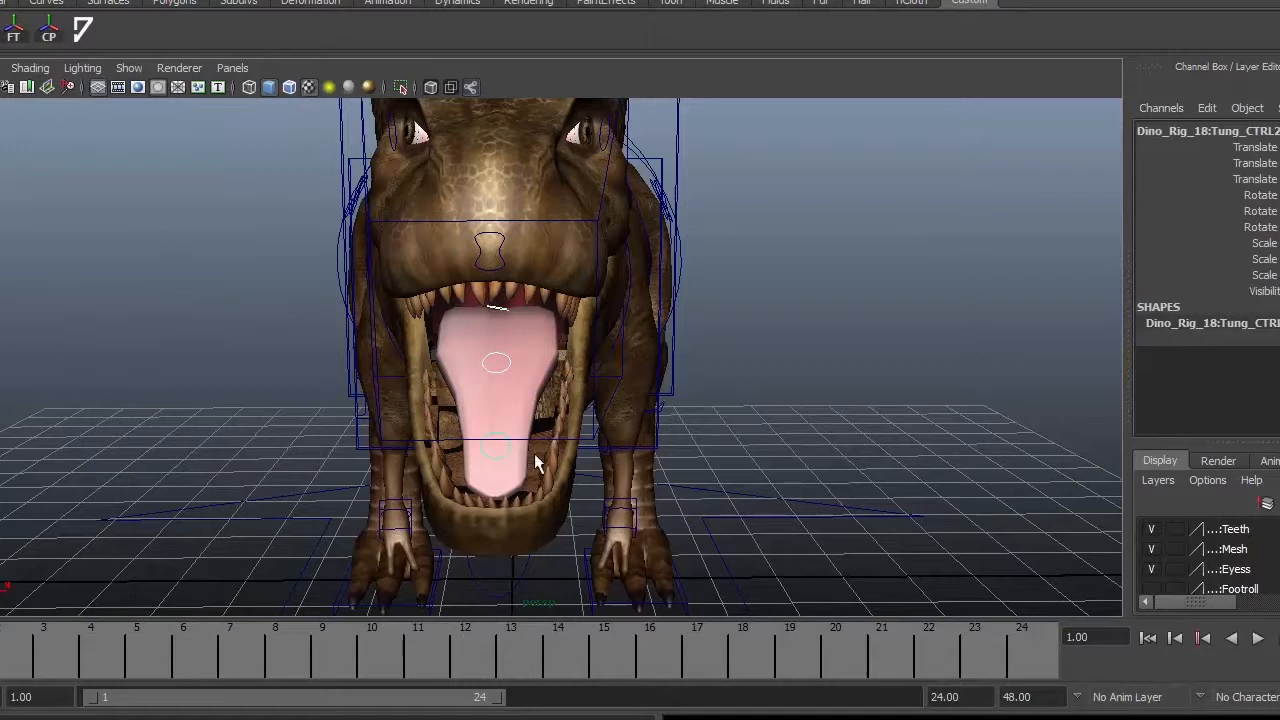
Select Tung_CTRL and pose the tongue so it sticks out of the open jaw
click(496, 362)
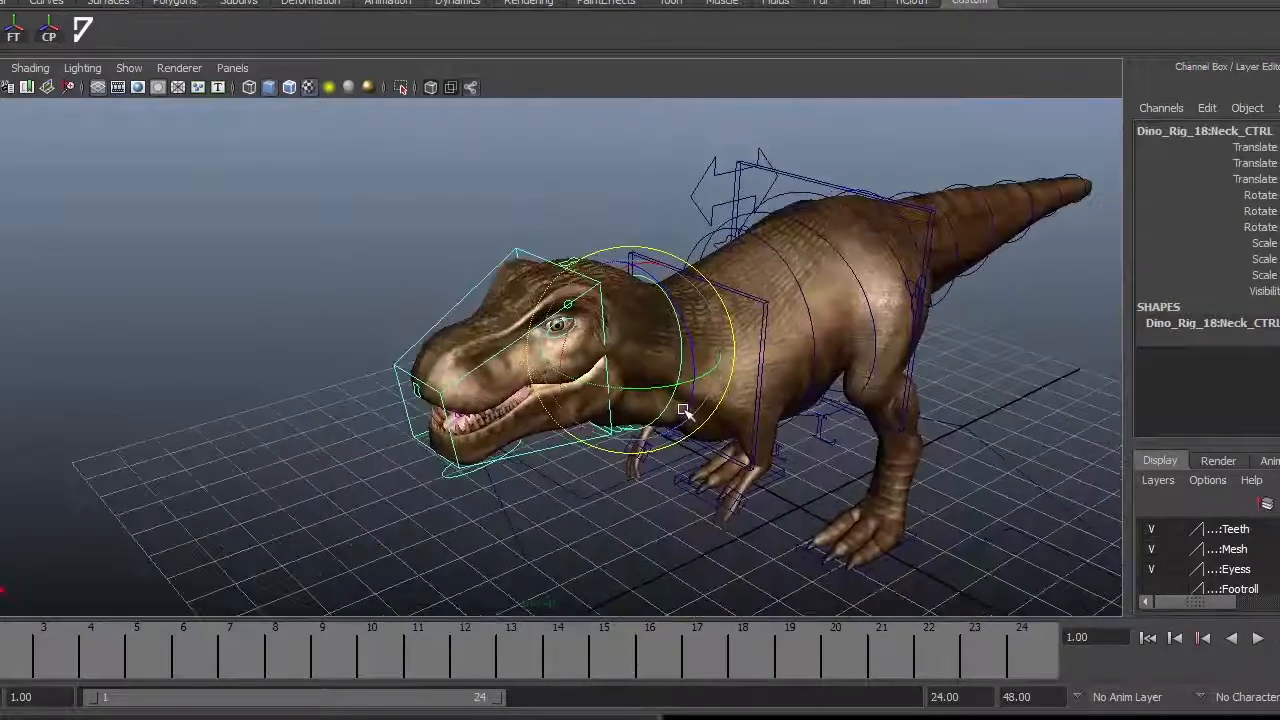
Rotate Neck_CTRL to swing the T-rex's head sideways
drag(684, 410, 400, 414)
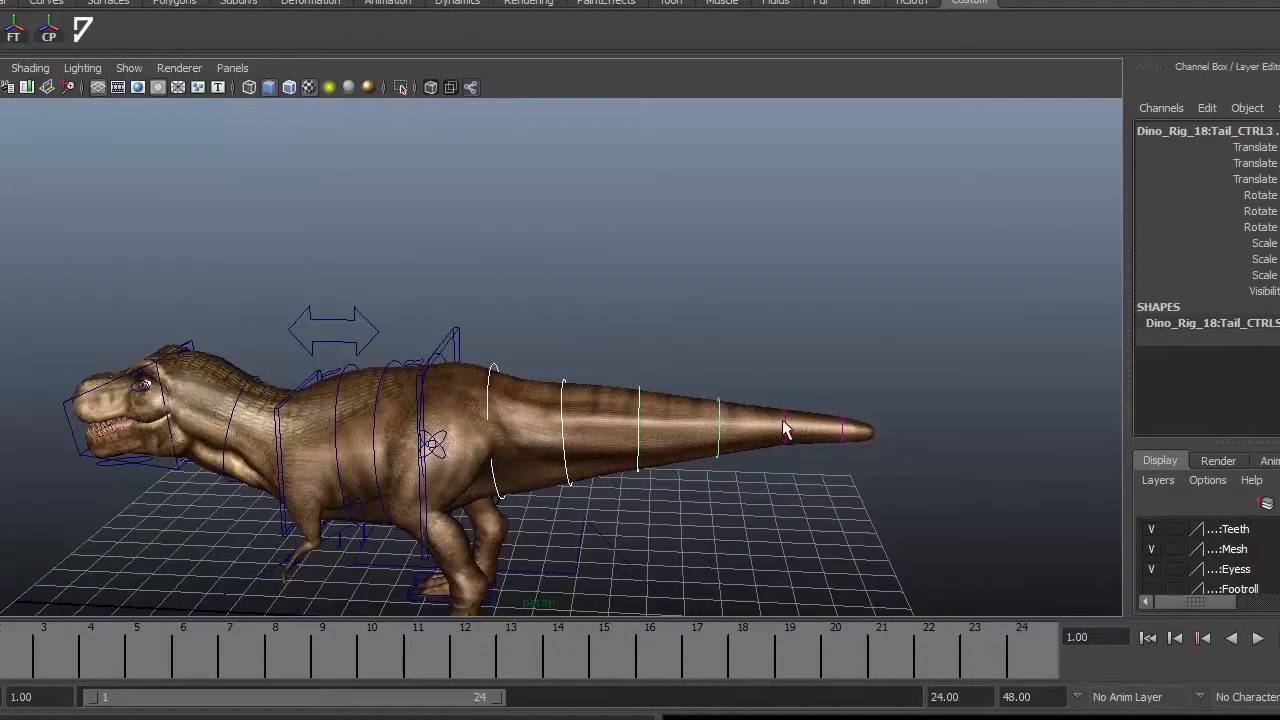
Rotate Tail_CTRL to curl the tail to one side, checking the curve from above
drag(784, 430, 576, 544)
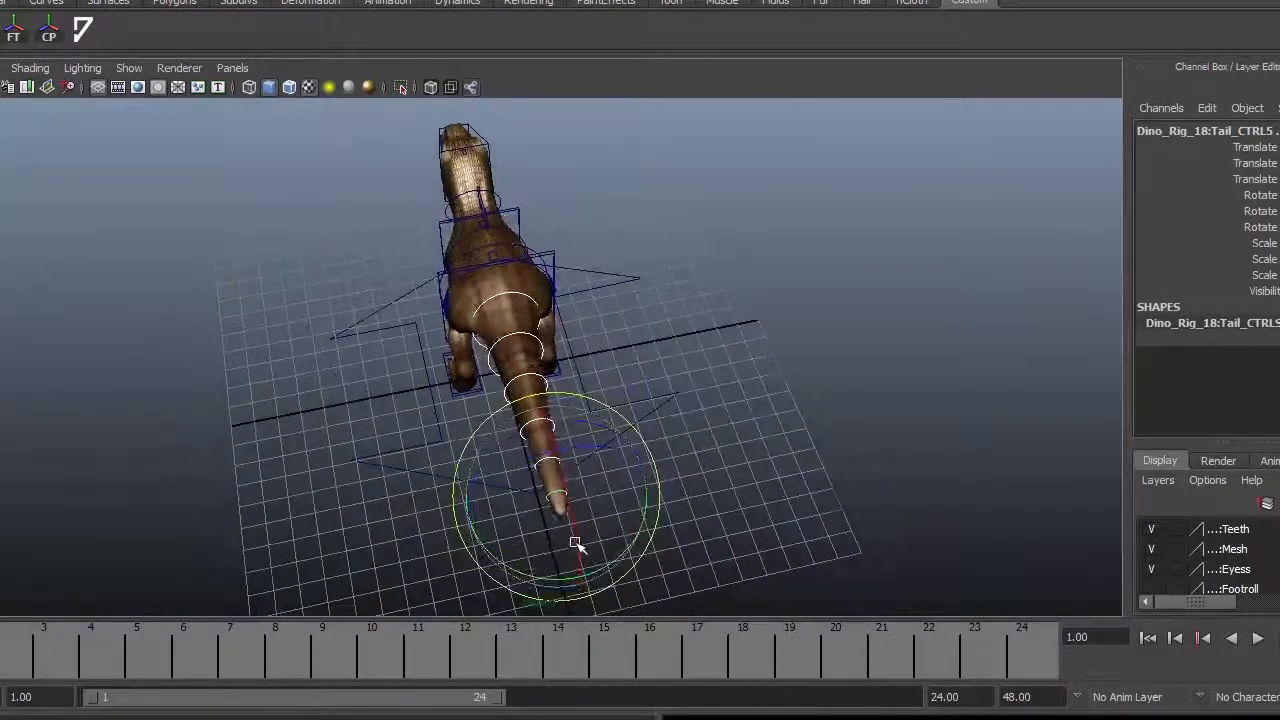
drag(576, 544, 736, 444)
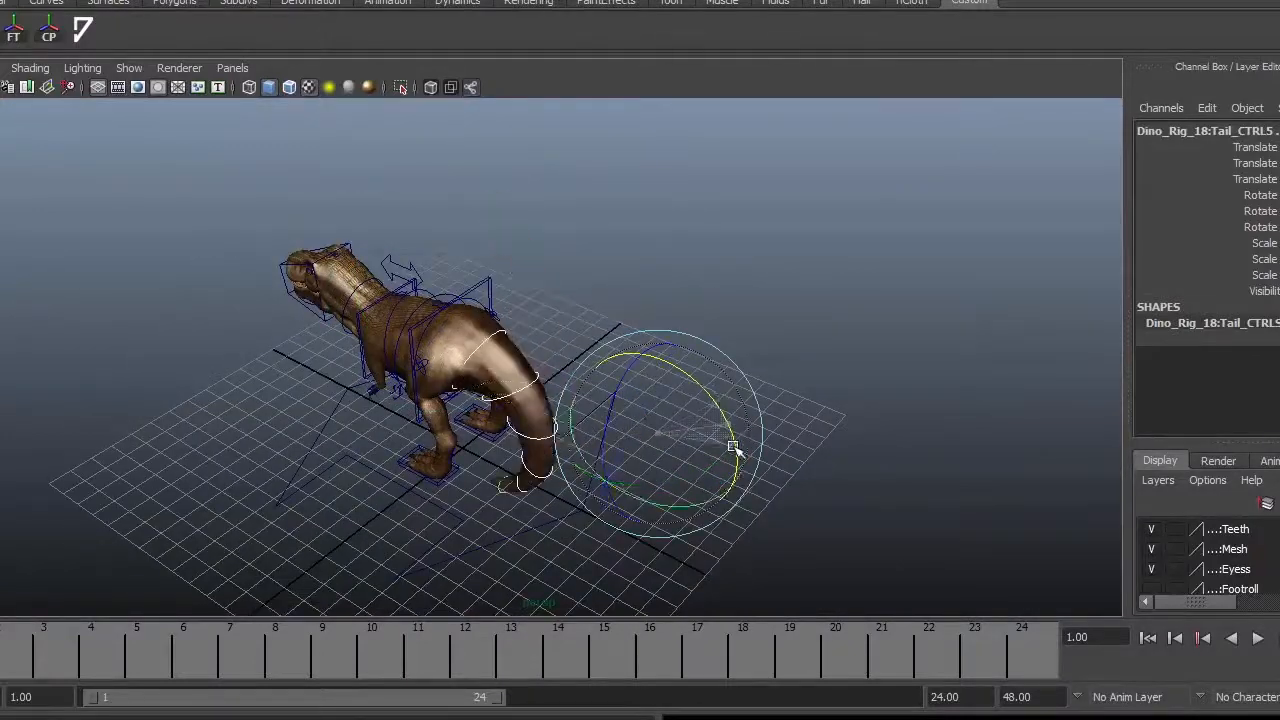
drag(736, 444, 556, 544)
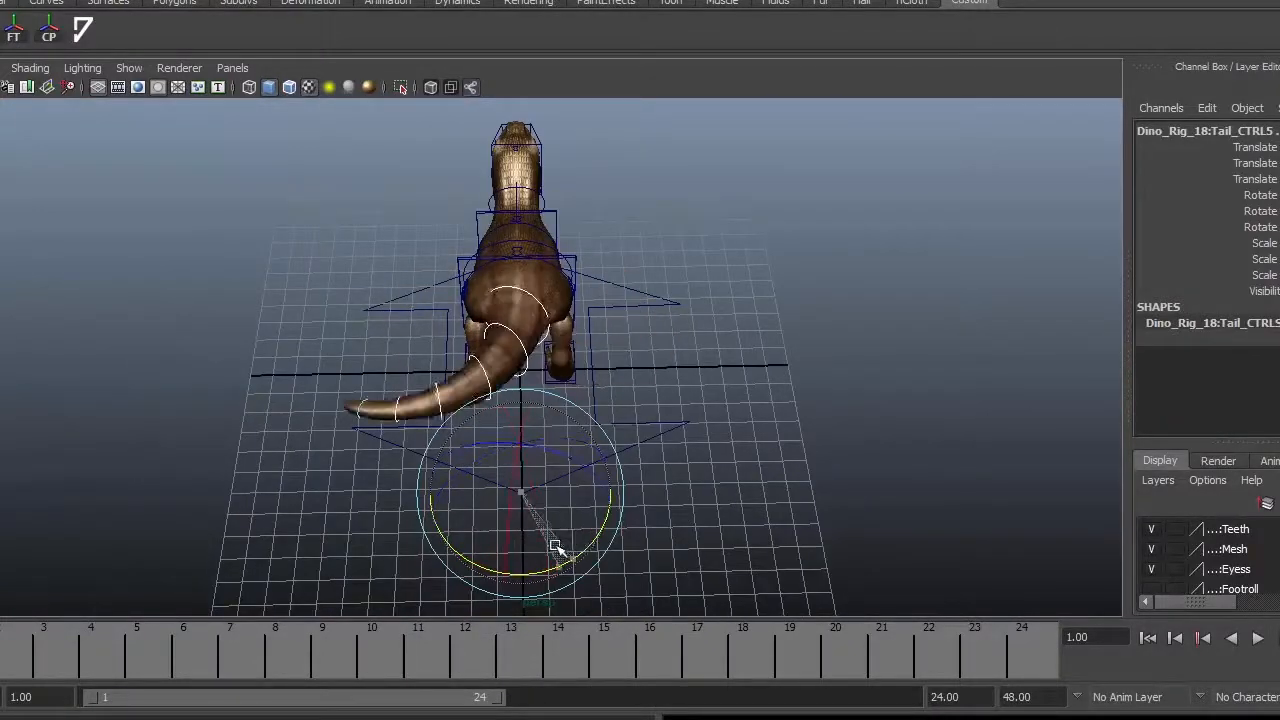